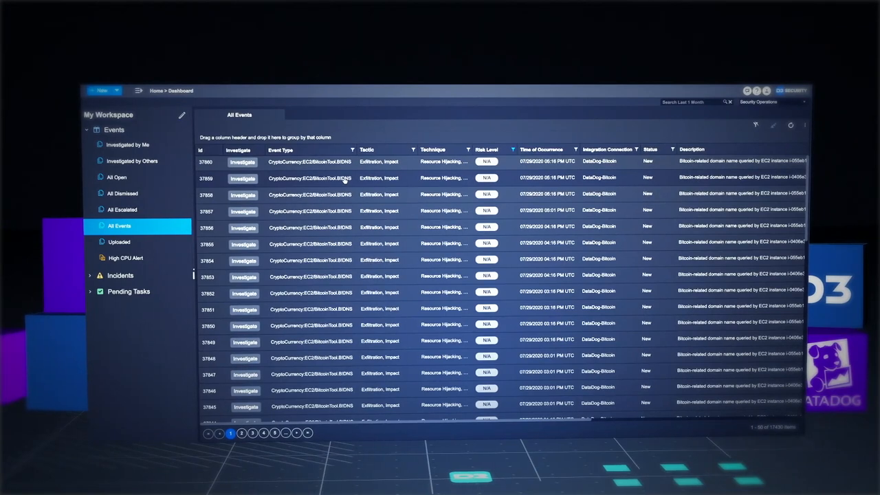
- Show the Event Details of the first Datadog cryptocurrency alert in All Events
click(242, 179)
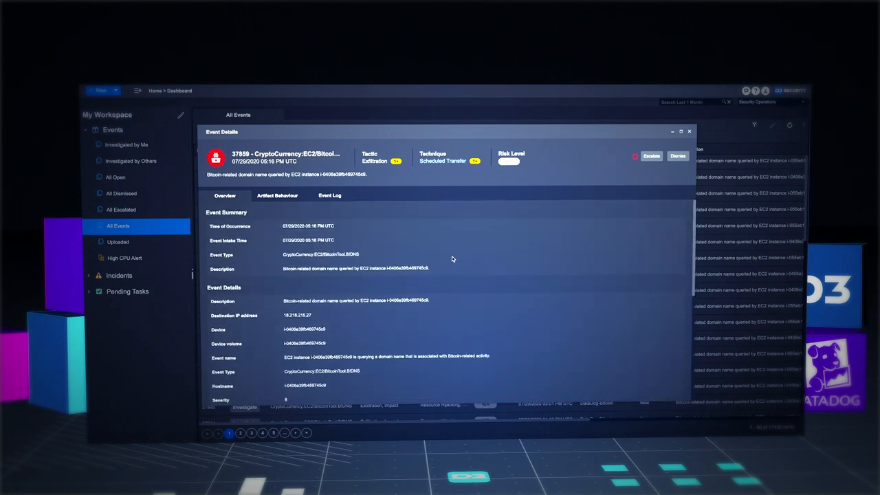
- View the Artifact Behaviour graph linking the event to its endpoints and URL
click(278, 195)
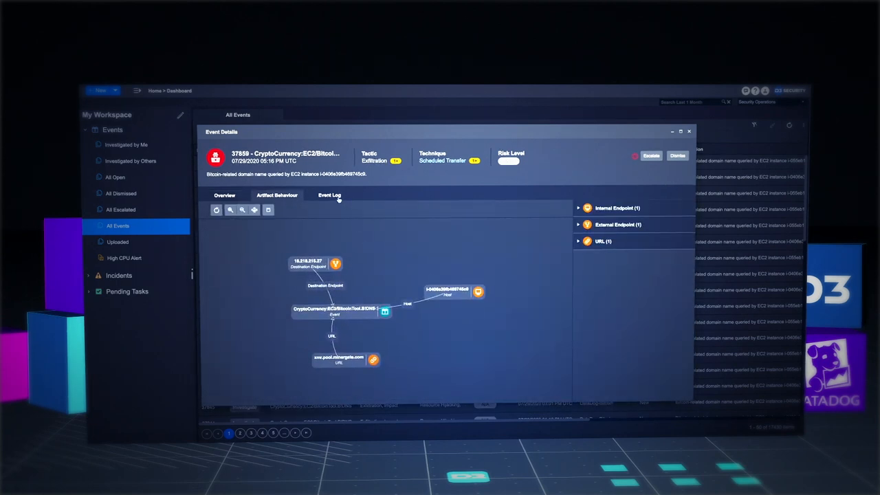
click(330, 195)
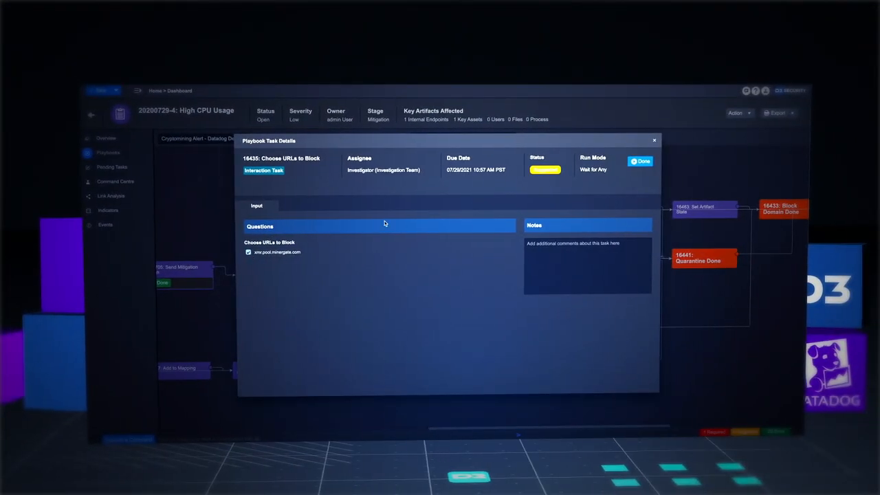
- Show the Choose URLs to Block playbook task with one URL marked for blocking
click(640, 161)
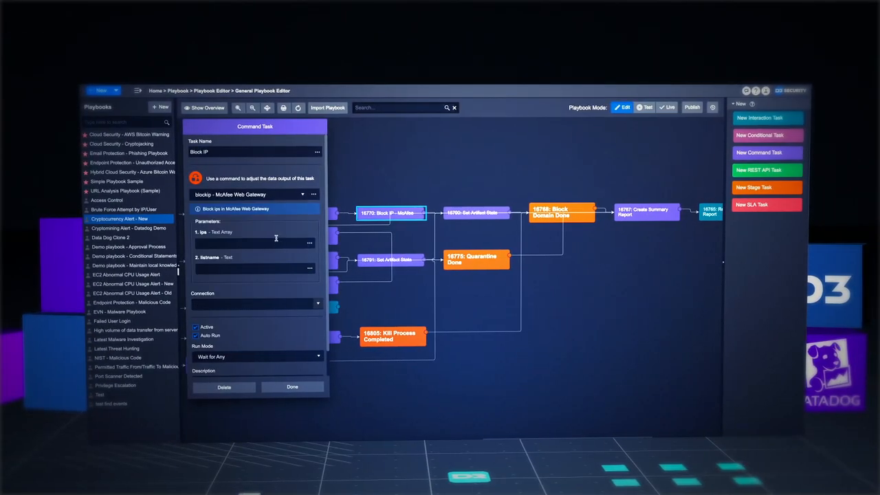
- Fill the Block IP task's ips parameter and McAfee Web Gateway connection
click(317, 304)
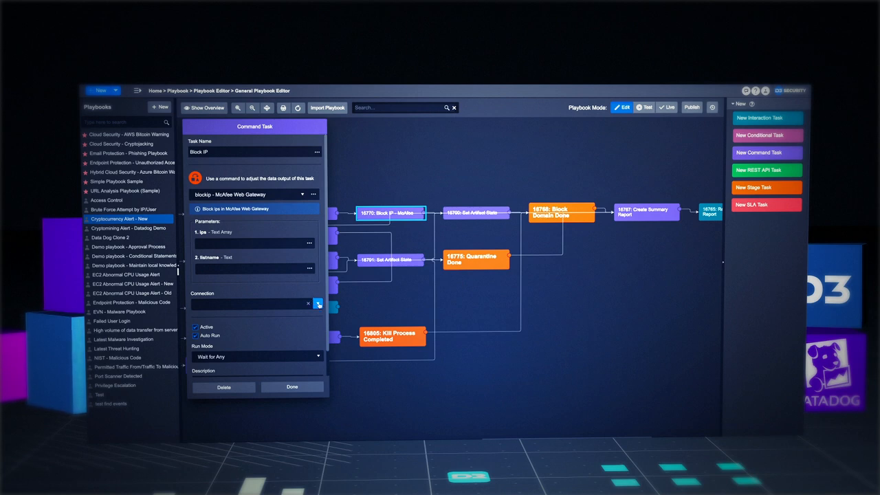
click(319, 304)
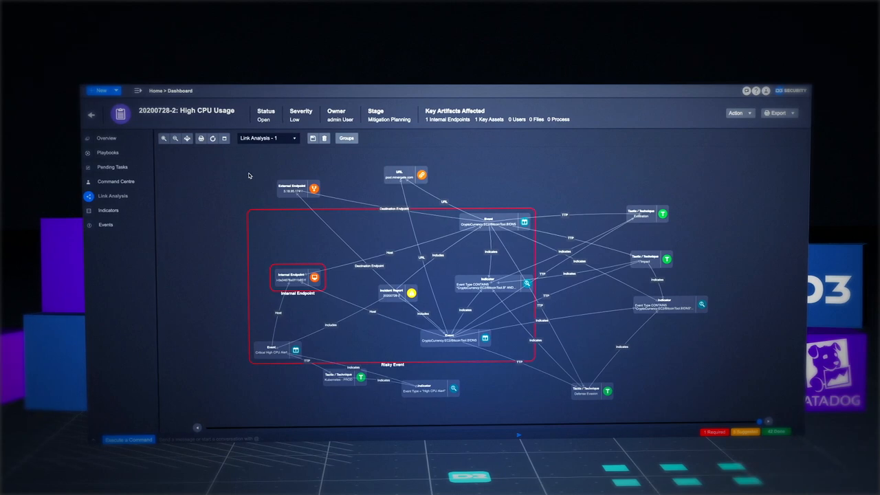
- Select the pool.minergate.com URL node and show its full Artifact Details
click(405, 176)
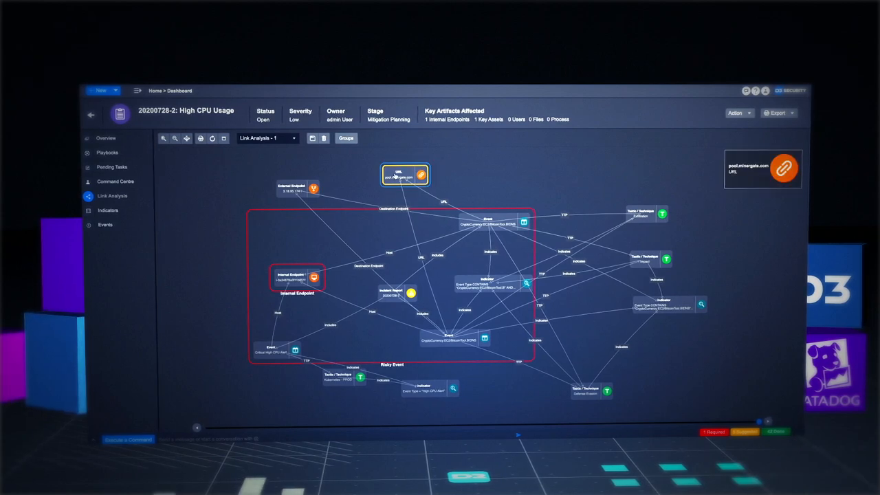
click(404, 176)
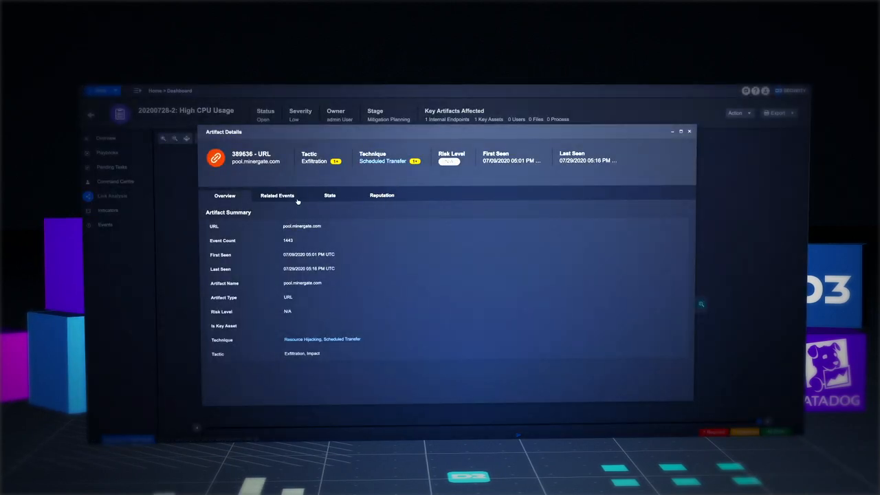
- Show the URL artifact's last 10 related events, then its Stats view
click(277, 195)
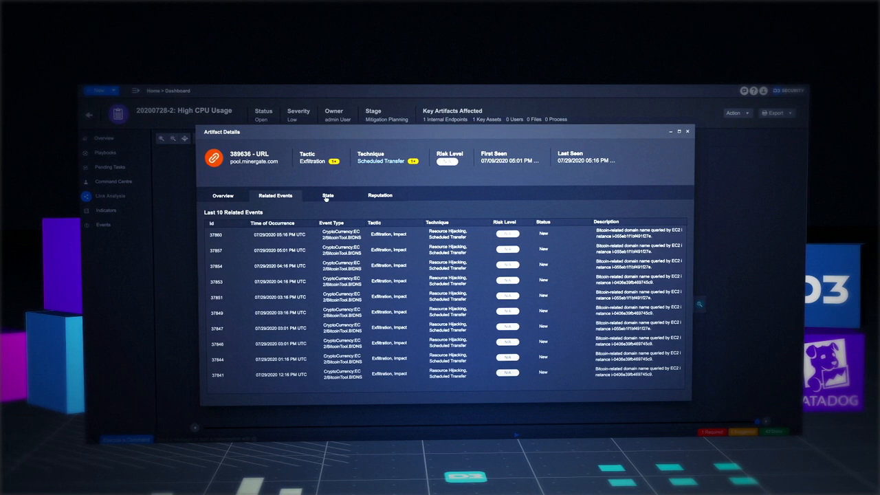
click(687, 132)
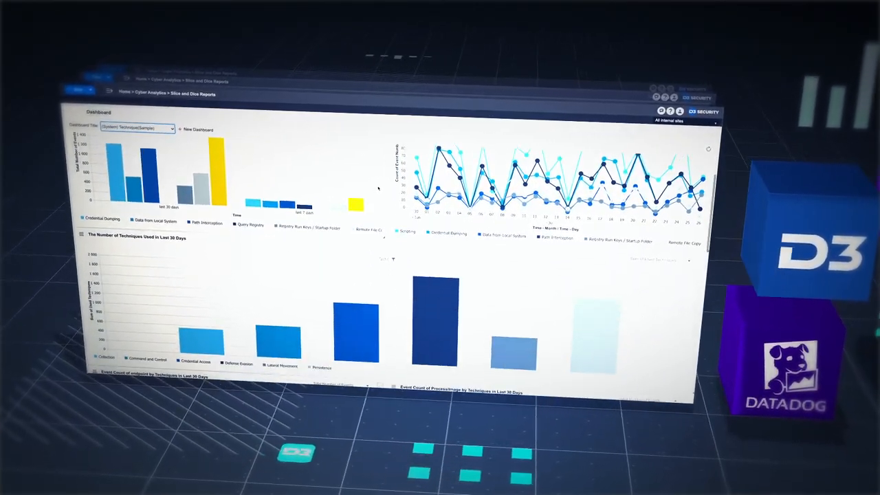
- Scroll the Cyber Analytics dashboard down to the 30-day technique pie charts
scroll(down, 3)
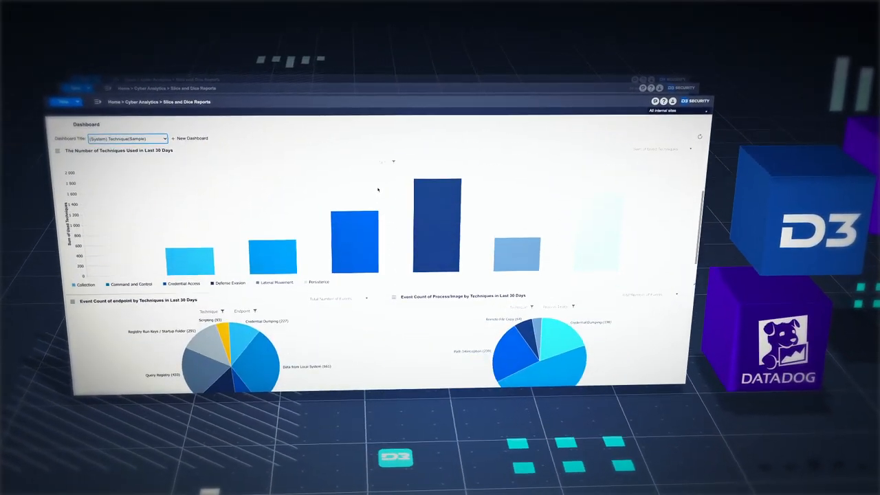